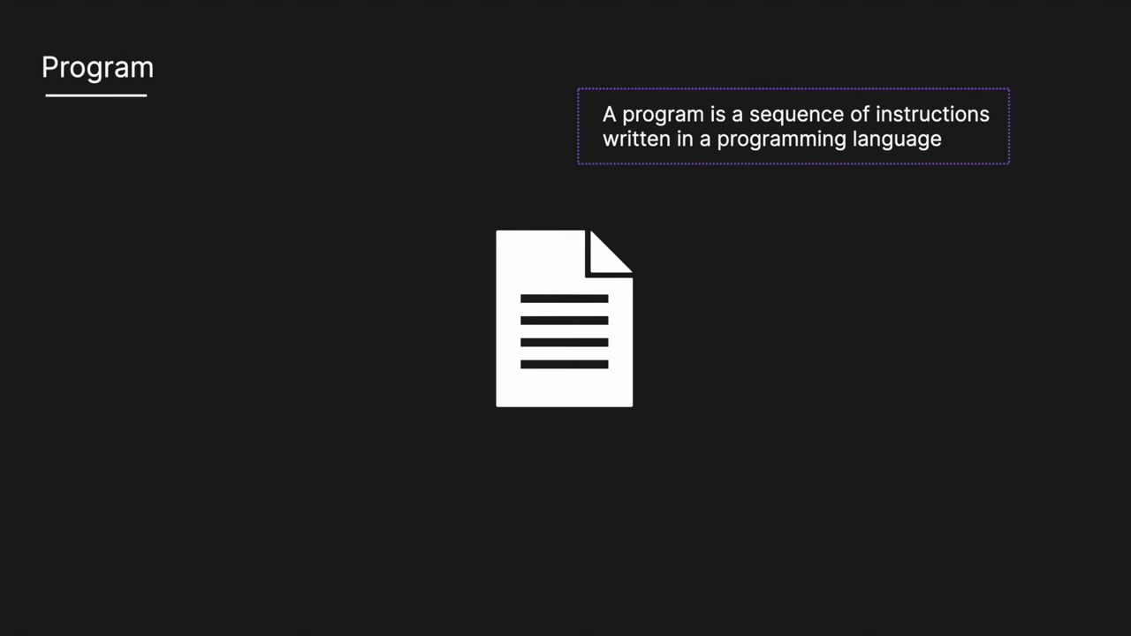
- Advance past the explainer slides and expand the 'What is JavaScript?' answer on TechPrep
{"action": "key", "text": "Right"}
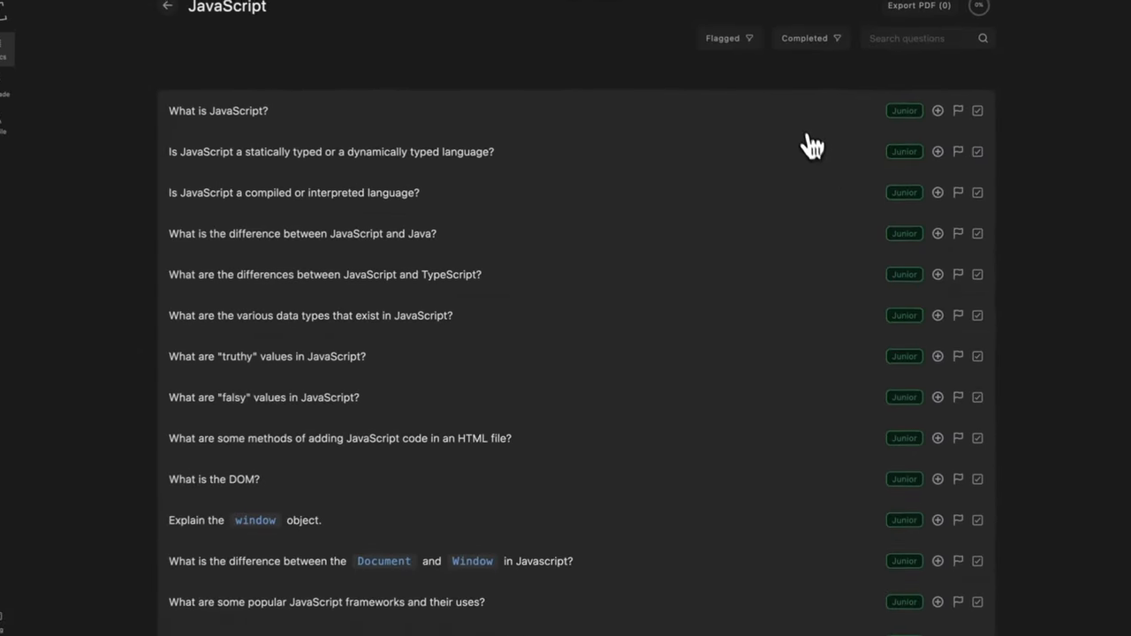
{"action": "left_click", "coordinate": [218, 111]}
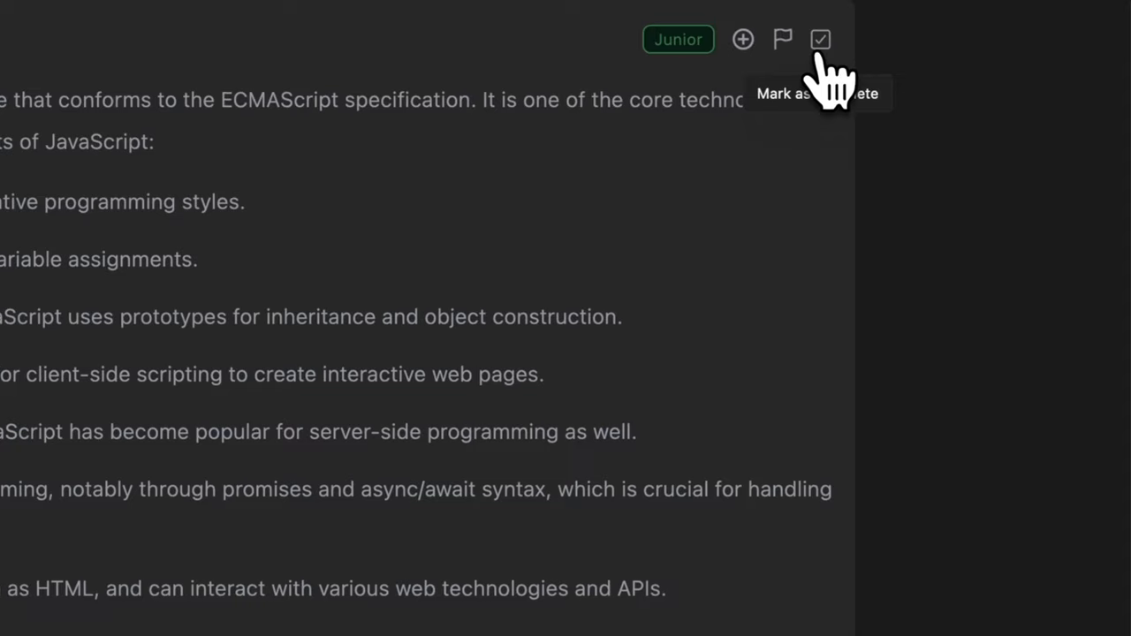